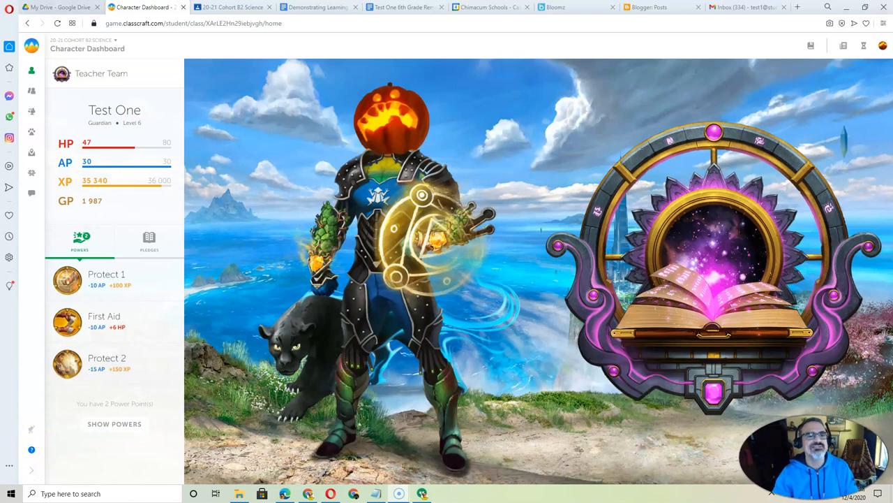
# Switch to the 20-21 Cohort B2 Science class stream showing the Zoom registration posts.
pyautogui.click(230, 7)
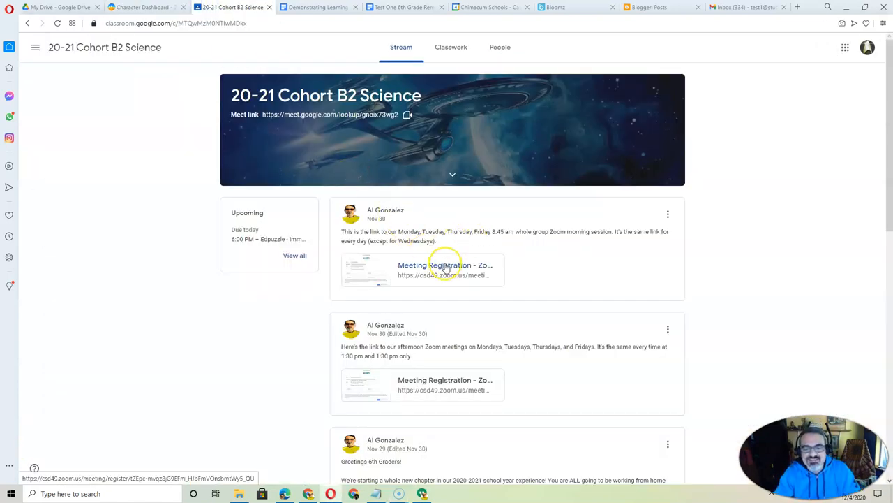
pyautogui.moveTo(483, 240)
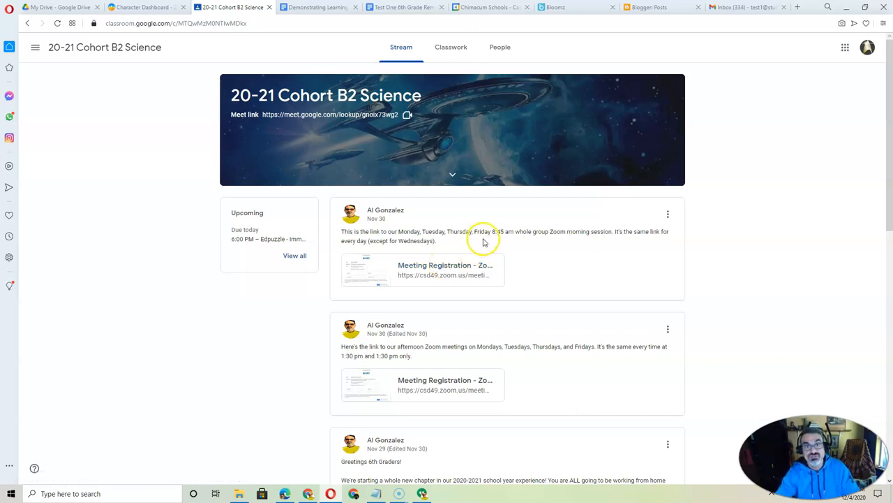
pyautogui.moveTo(444, 265)
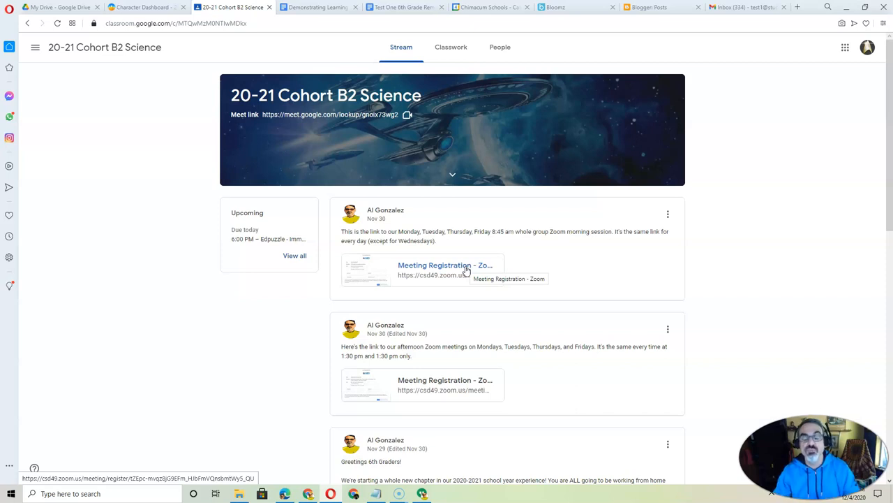
pyautogui.moveTo(447, 385)
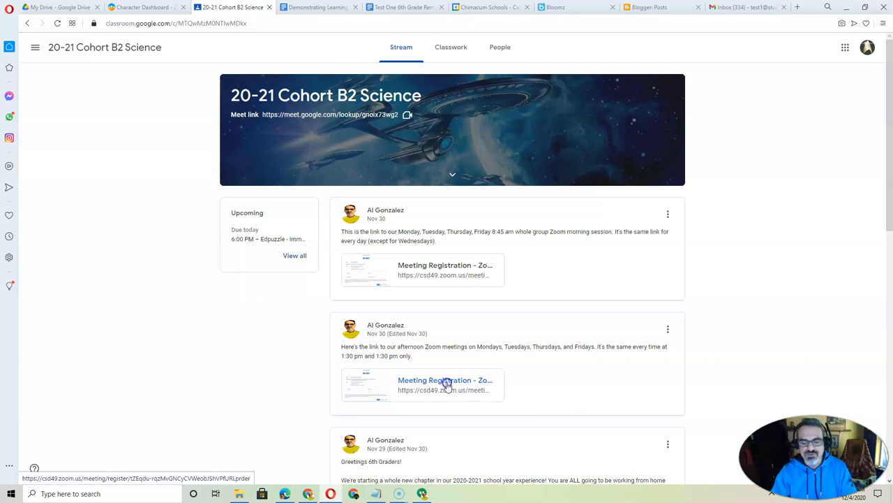
# Register for the afternoon 6th Grade Synchronous Lesson with the student's name and email.
pyautogui.click(444, 380)
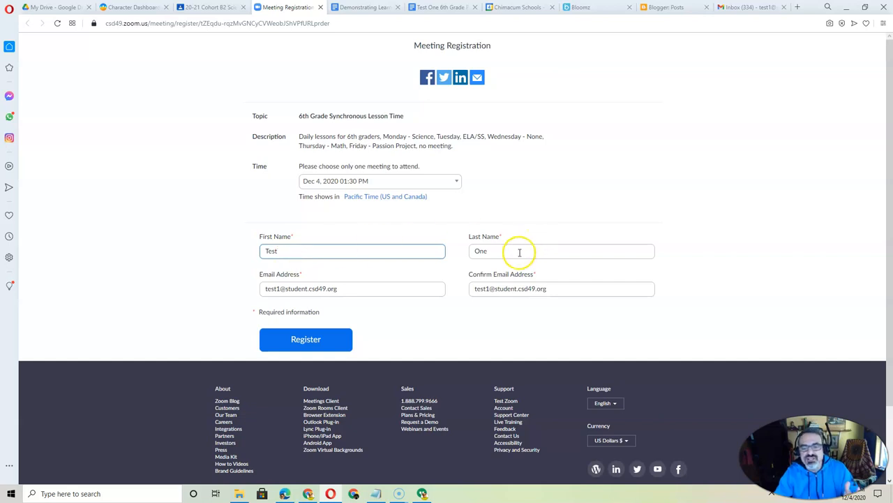
pyautogui.tripleClick(335, 287)
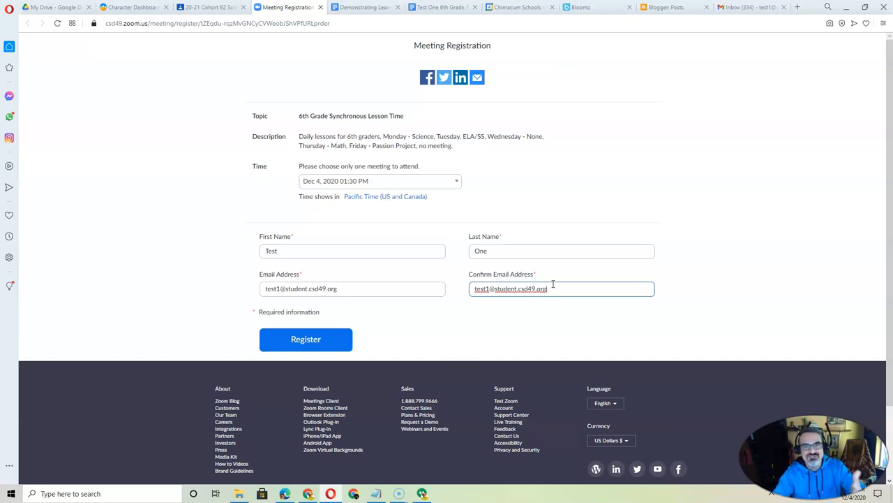
pyautogui.click(306, 339)
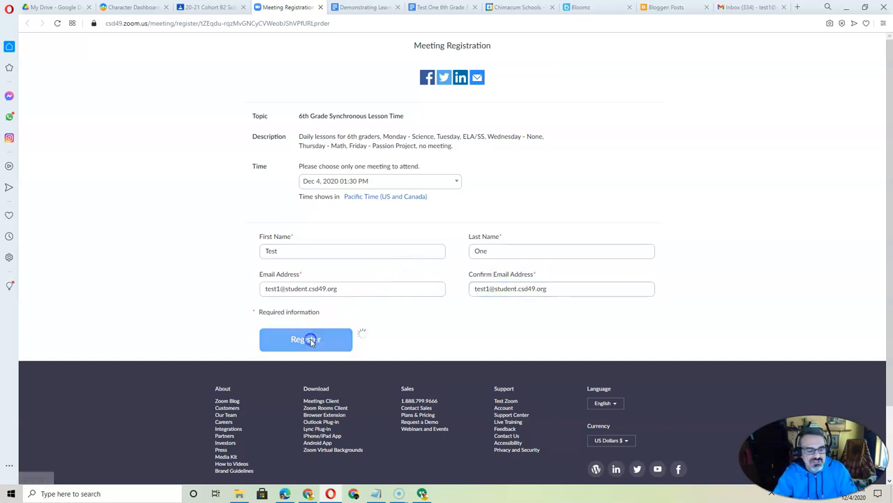
# Confirm the Dec 4 registration approval and follow the personal join URL.
pyautogui.click(306, 339)
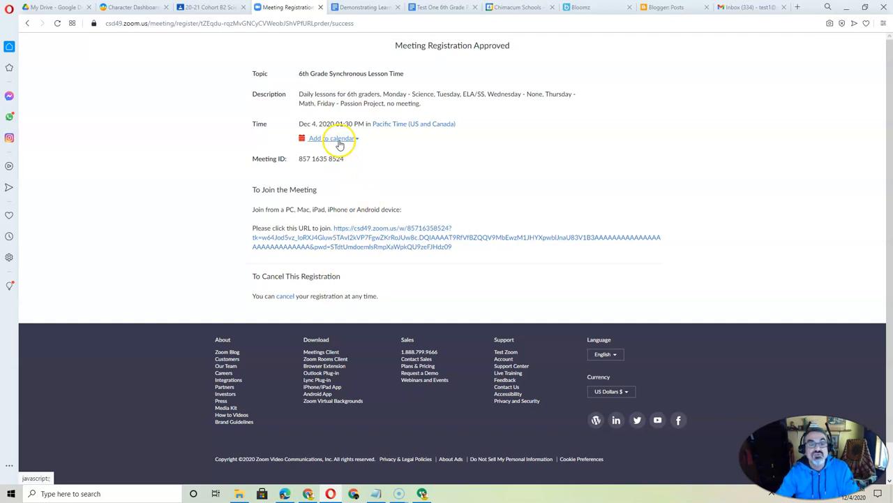
pyautogui.click(351, 228)
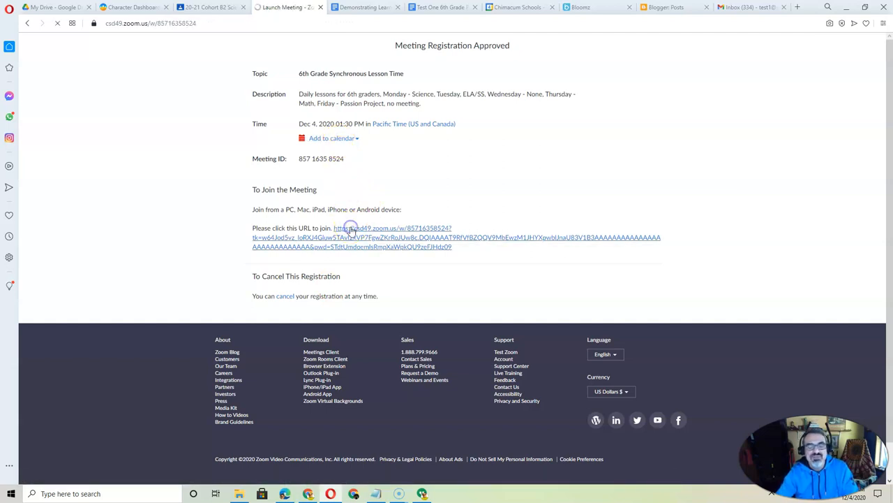
# Save the Zoom client installer into the Downloads folder.
pyautogui.click(352, 227)
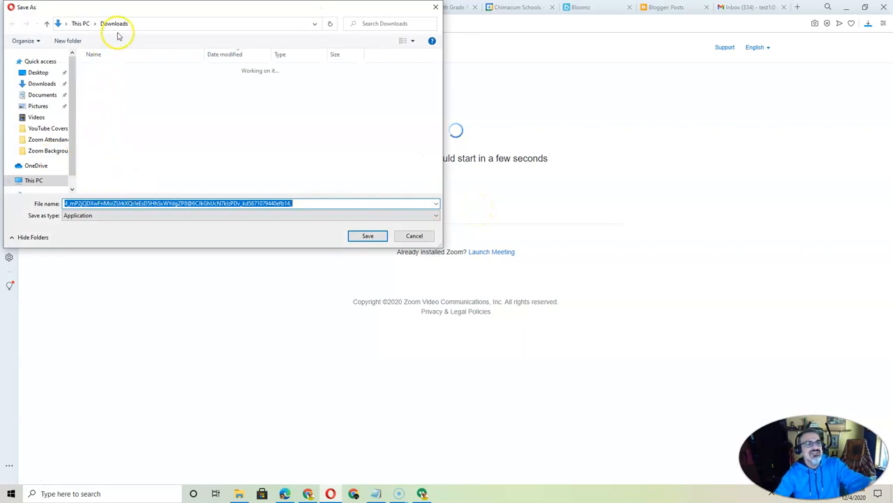
pyautogui.moveTo(276, 229)
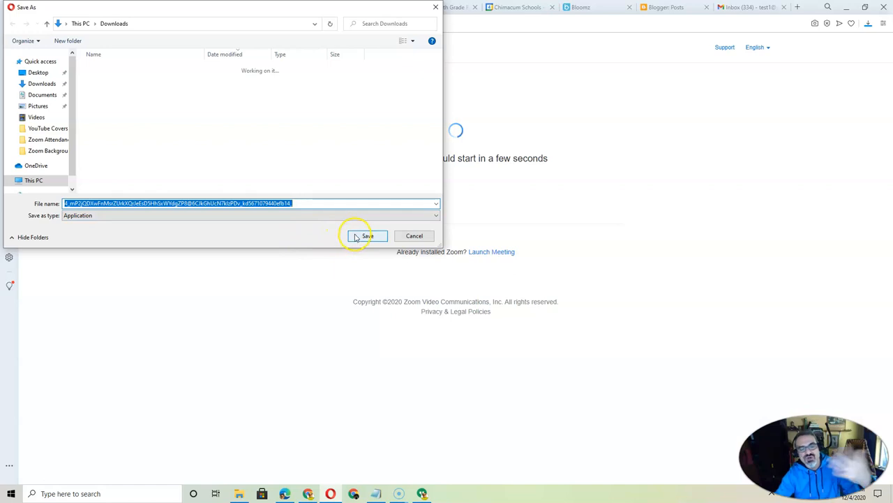
pyautogui.click(367, 235)
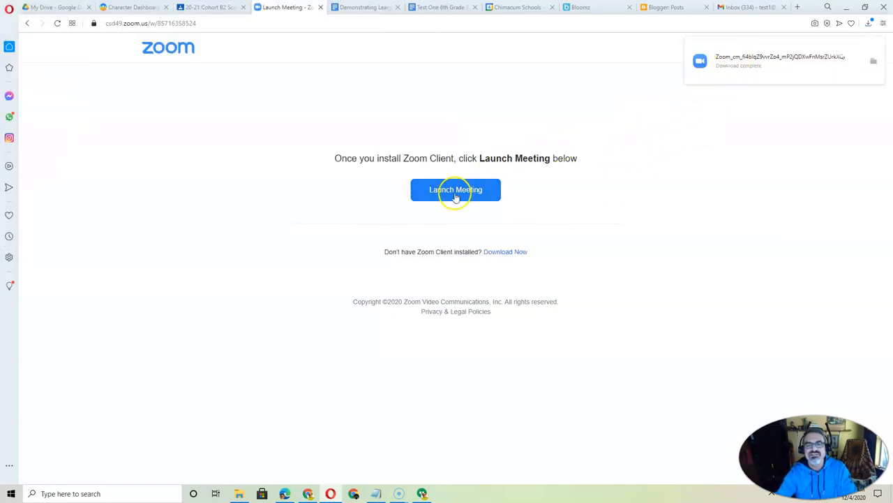
pyautogui.moveTo(751, 75)
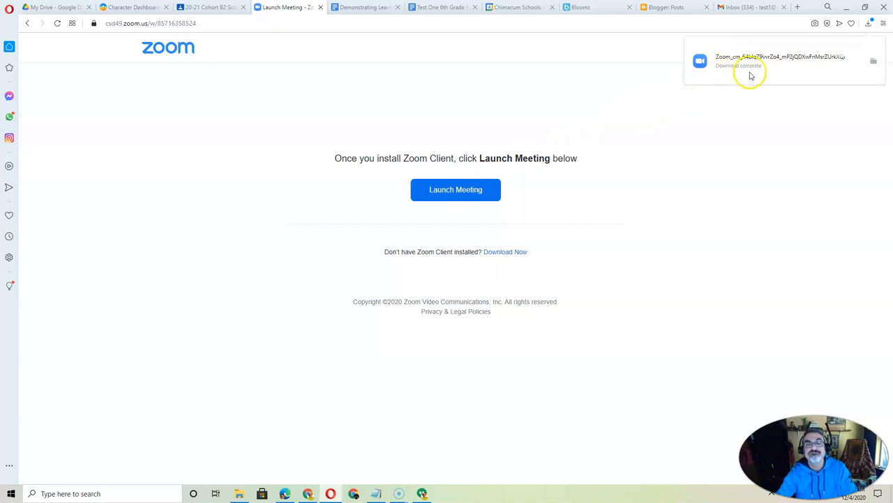
# Launch the meeting and allow Chrome to open the Zoom Meetings app.
pyautogui.click(455, 190)
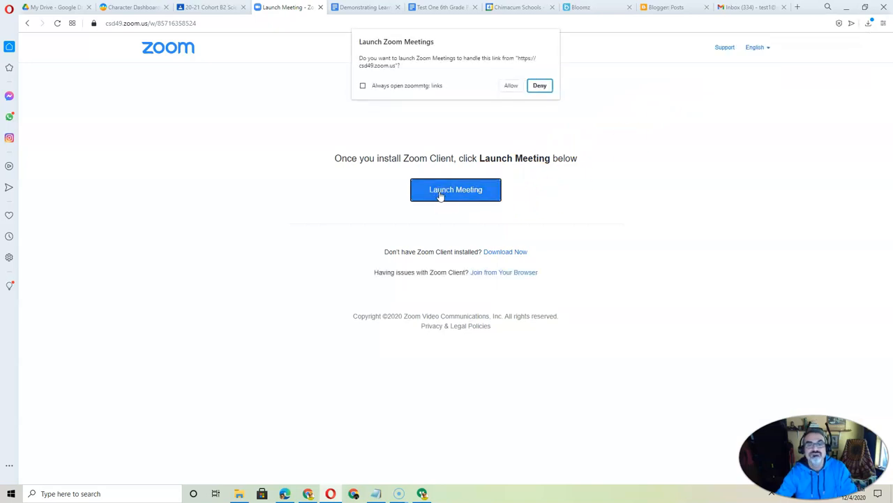
pyautogui.moveTo(511, 85)
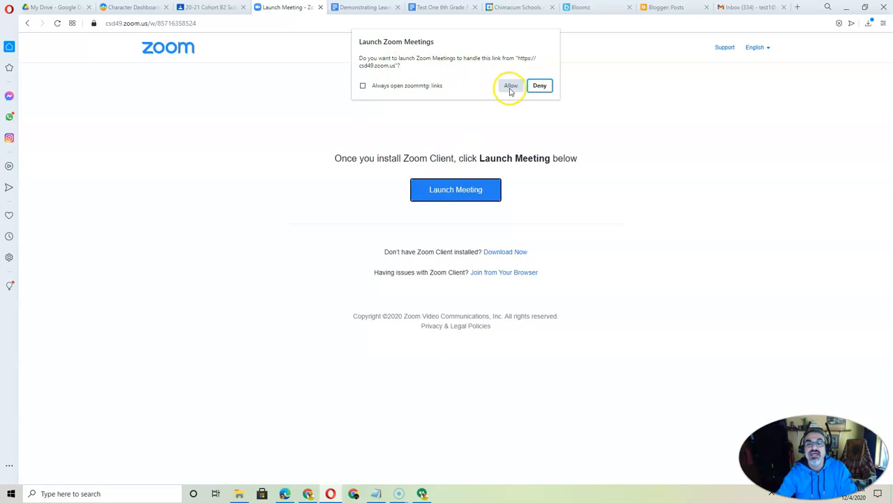
pyautogui.click(511, 85)
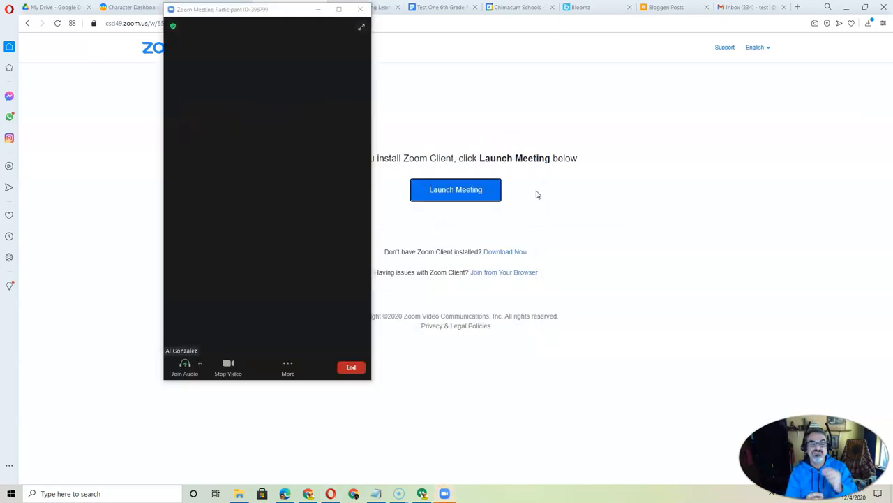
# Join the class meeting's audio with Computer Audio.
pyautogui.click(184, 366)
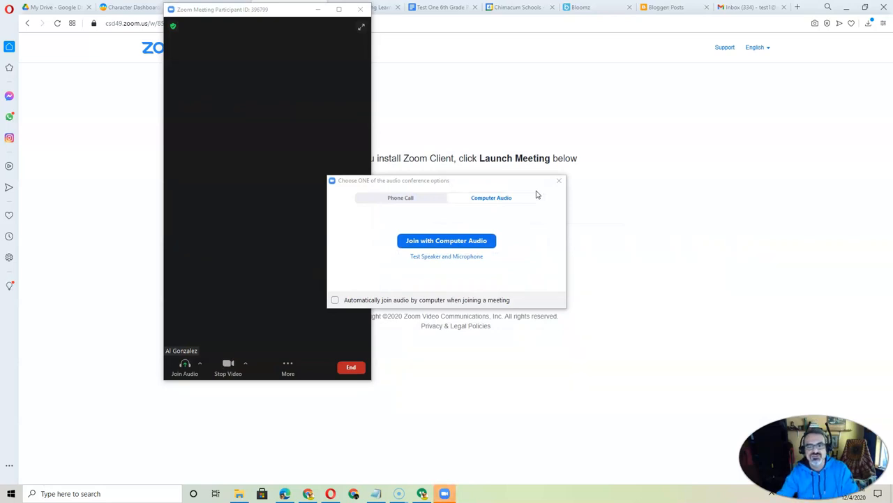
pyautogui.click(446, 240)
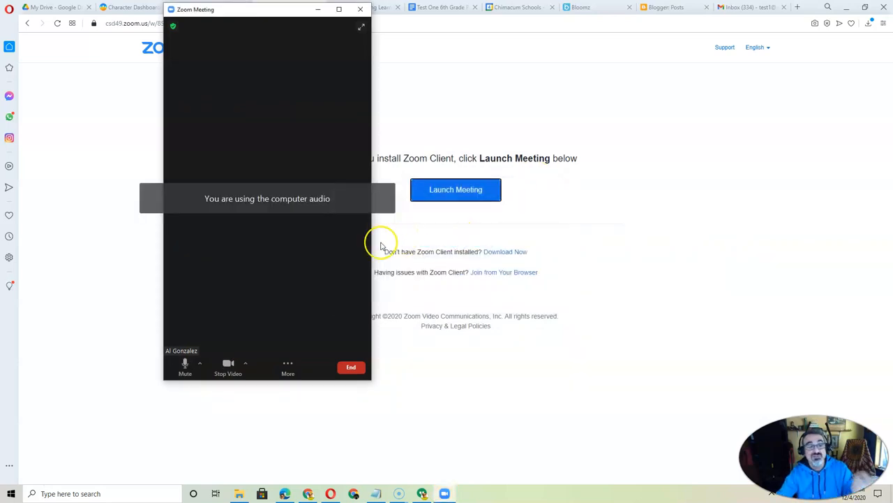
pyautogui.moveTo(266, 212)
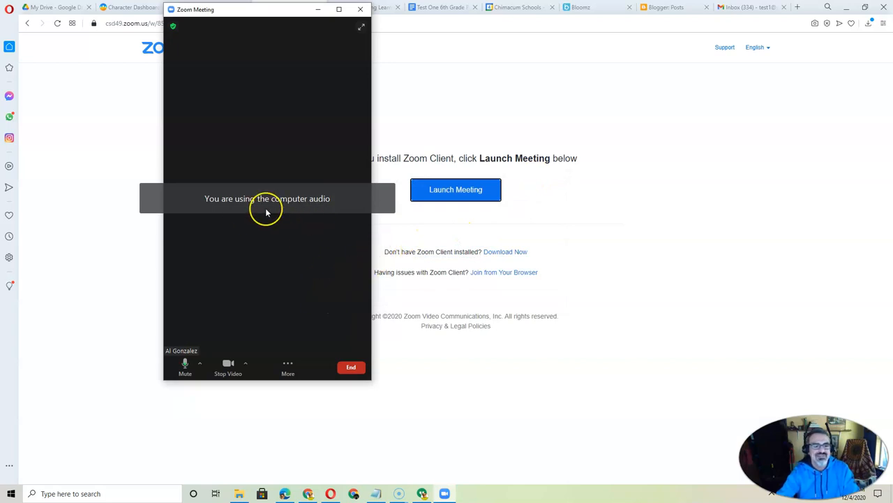
pyautogui.moveTo(282, 243)
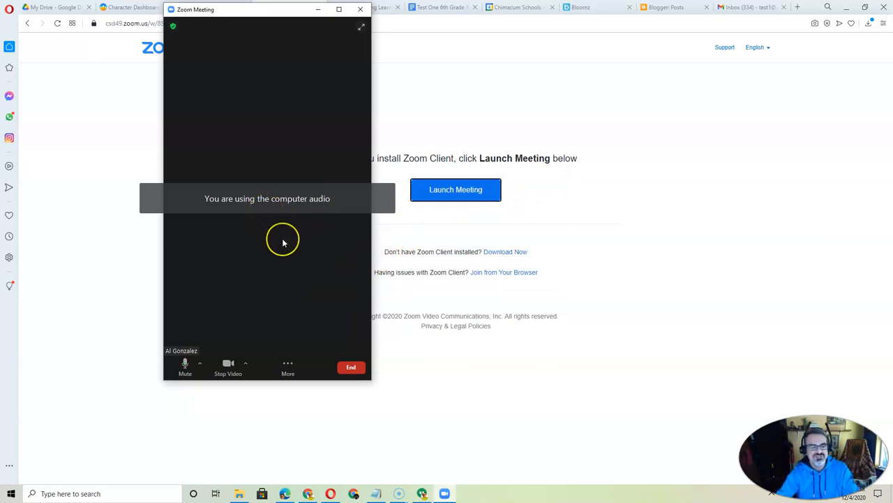